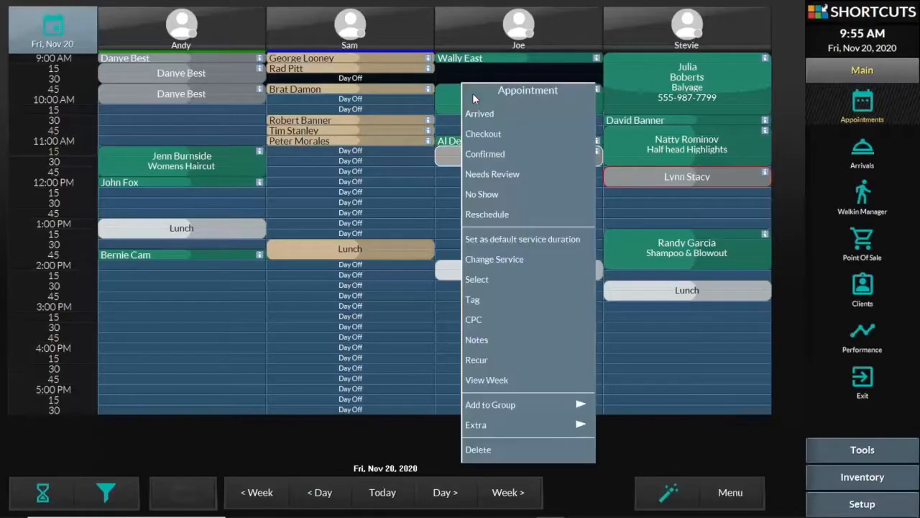
mouse_move(483, 134)
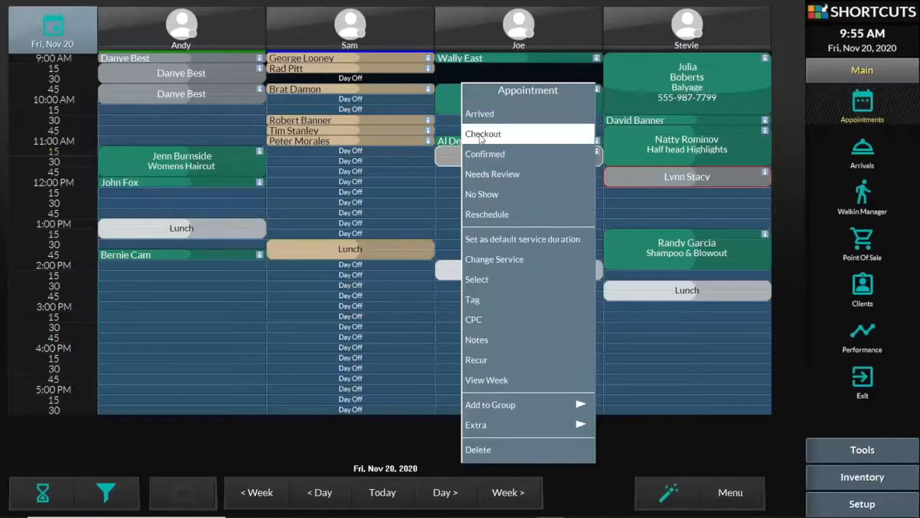
click(481, 134)
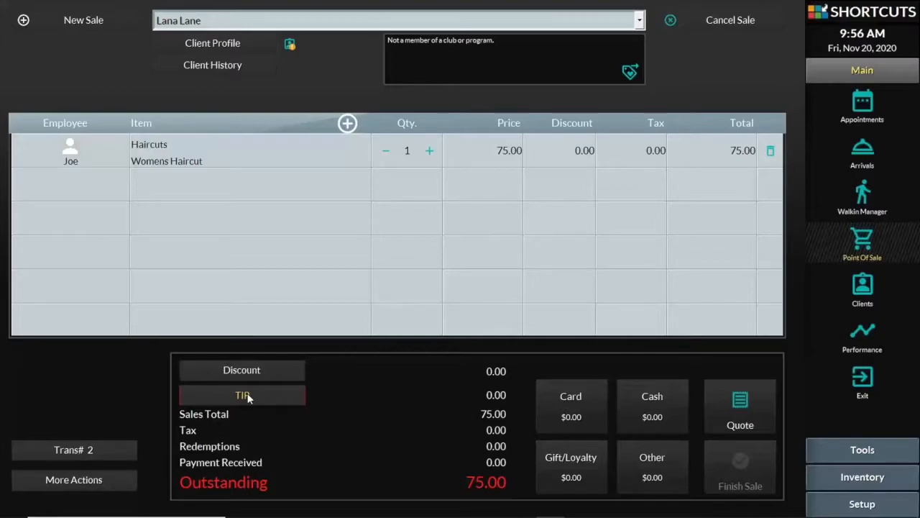
mouse_move(342, 403)
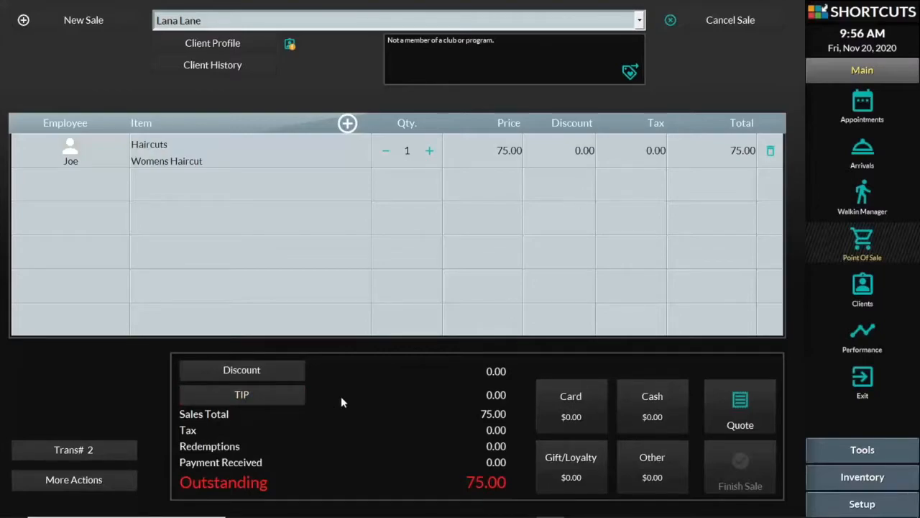
mouse_move(342, 398)
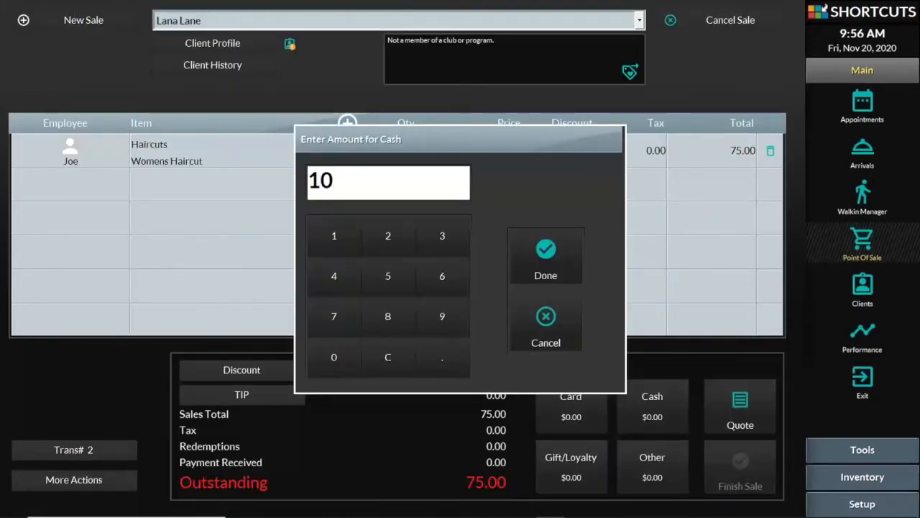
Confirm the $10 tip for Joe, bringing Lana Lane's total to $85
click(547, 256)
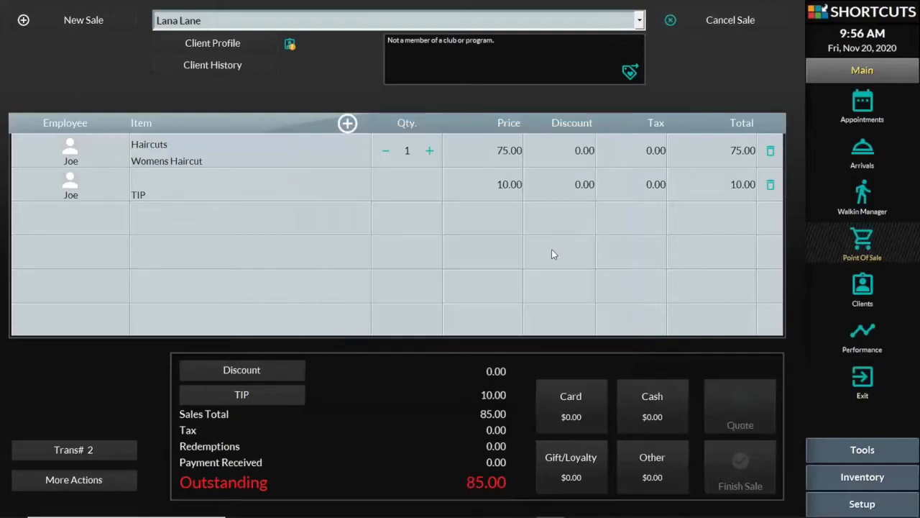
click(569, 405)
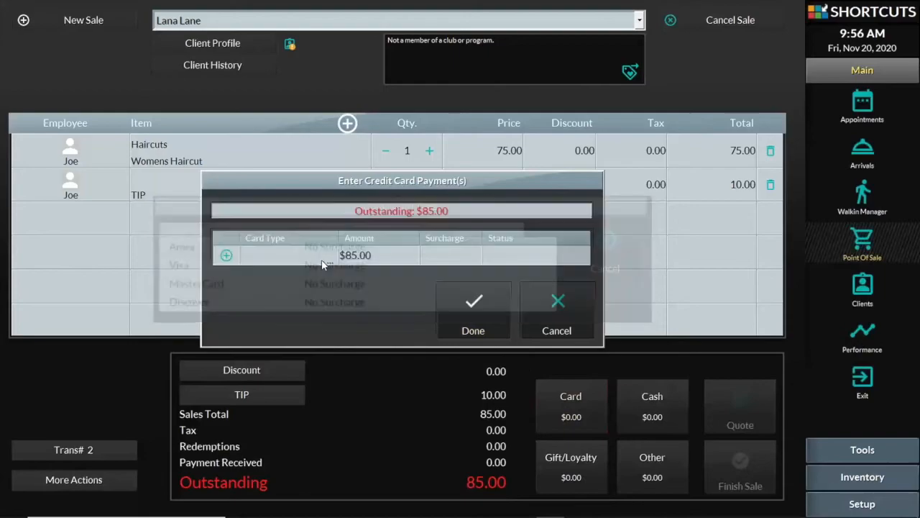
click(354, 256)
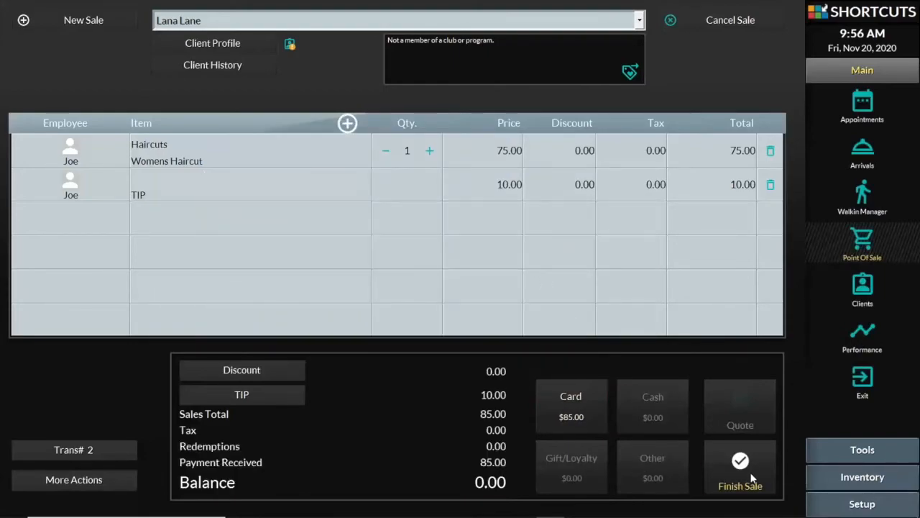
click(739, 468)
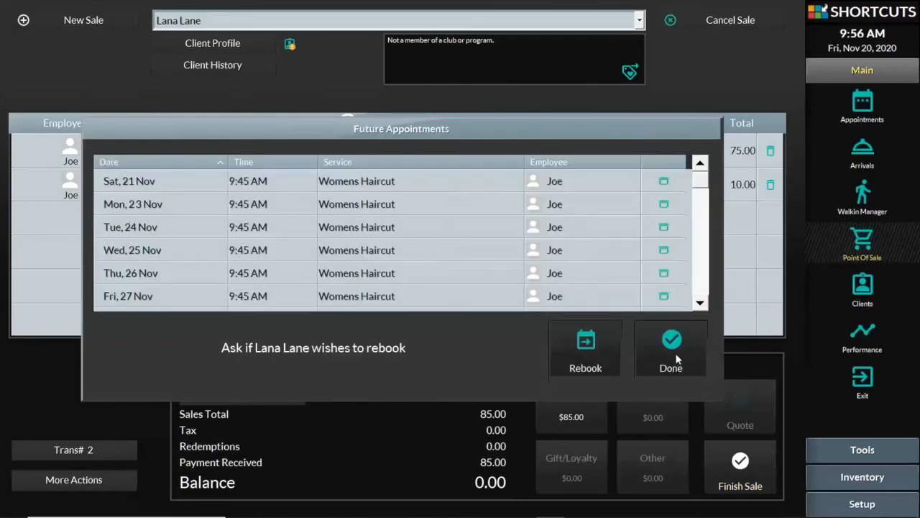